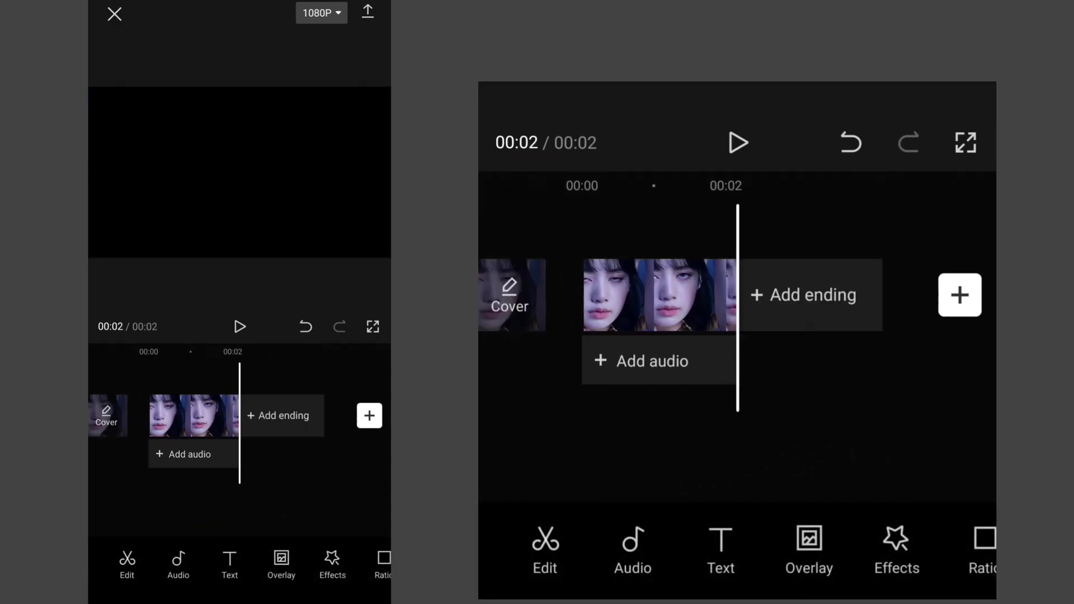
# Step: Select the portrait clip and bring up its Adjust settings
pyautogui.click(193, 416)
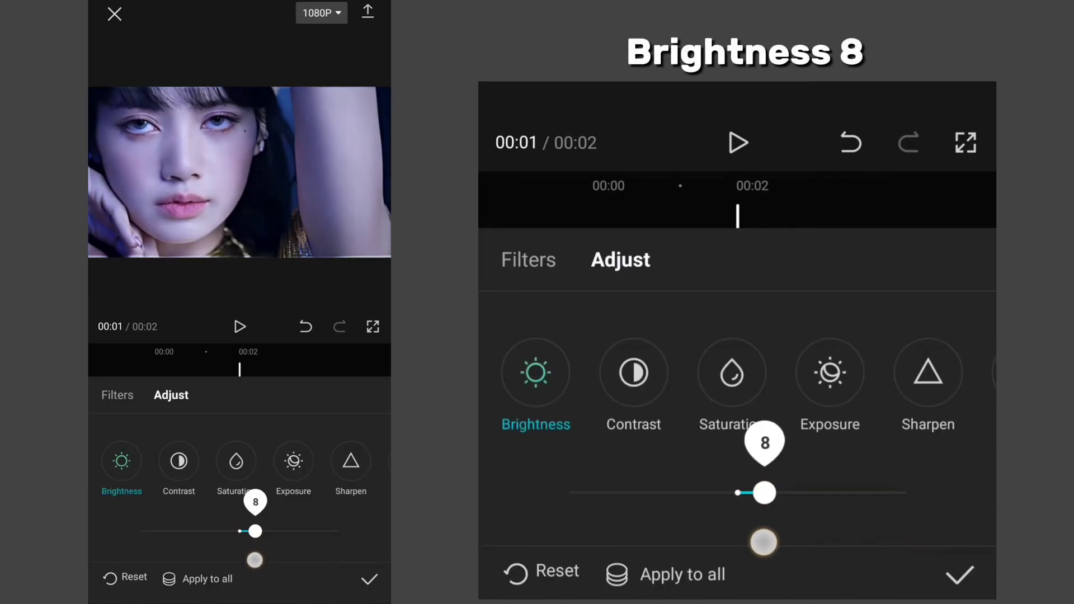
# Step: Set brightness to 8 and tune the other tone sliders, including colour temperature
pyautogui.click(633, 373)
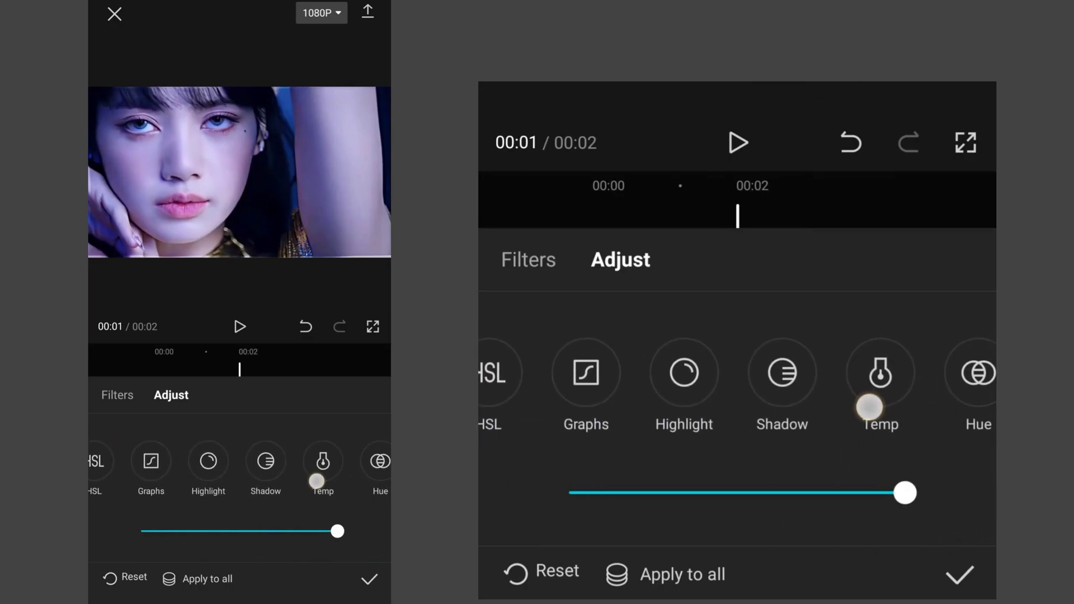
pyautogui.click(684, 373)
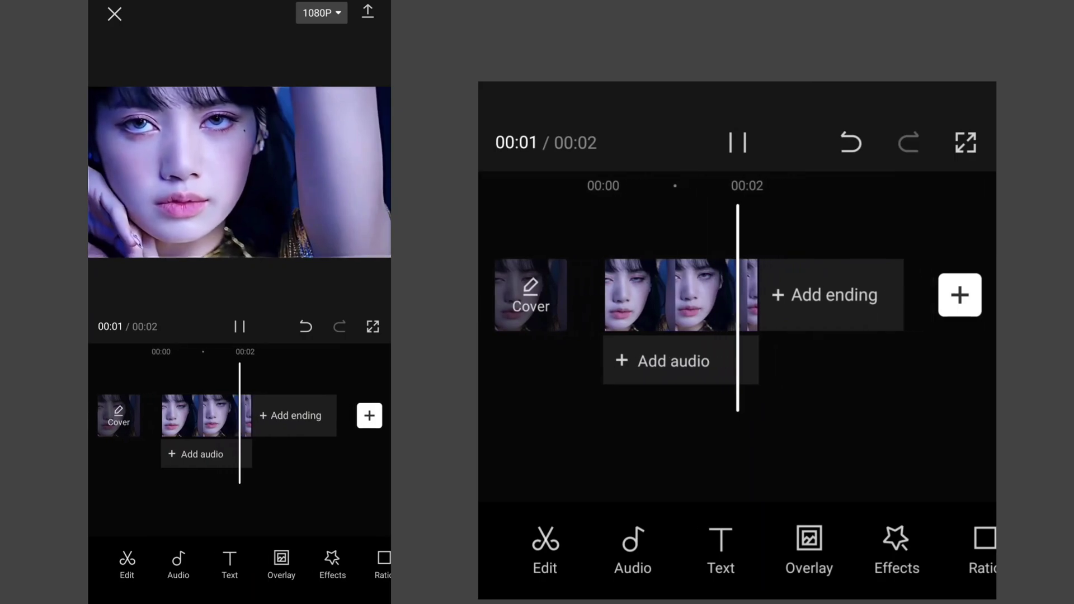
# Step: Add the white-black gradient image as an overlay layer on the portrait clip
pyautogui.click(737, 143)
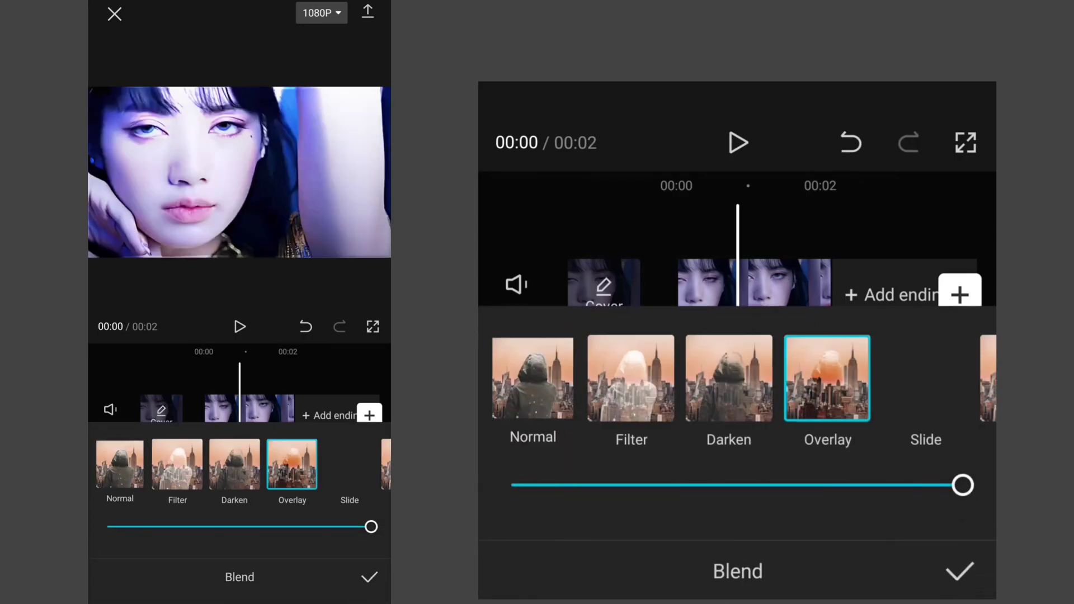
# Step: Apply the Overlay blend mode at full opacity to the gradient layer
pyautogui.moveTo(962, 485); pyautogui.dragTo(670, 485)
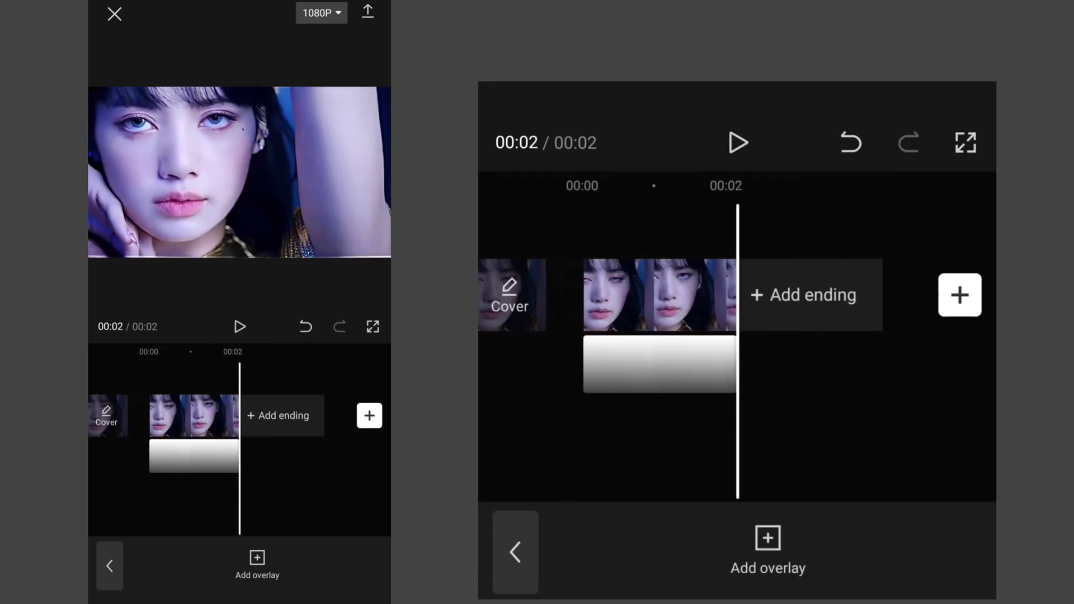
# Step: Export the finished portrait clip with its blended gradient
pyautogui.click(321, 12)
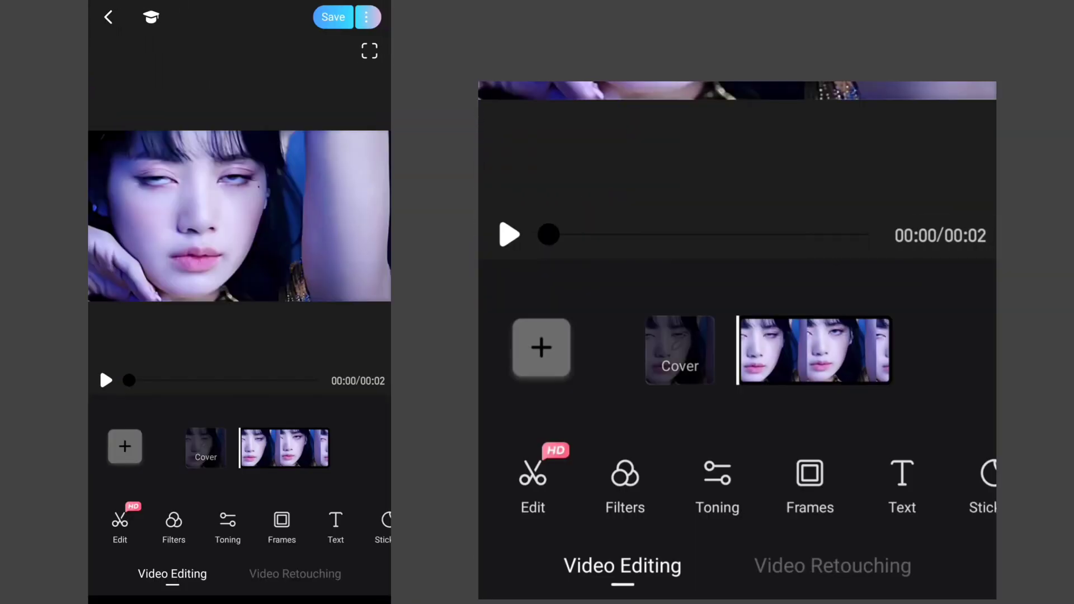
# Step: Import the exported clip into Meitu and show its cut, speed and animation tools
pyautogui.click(533, 480)
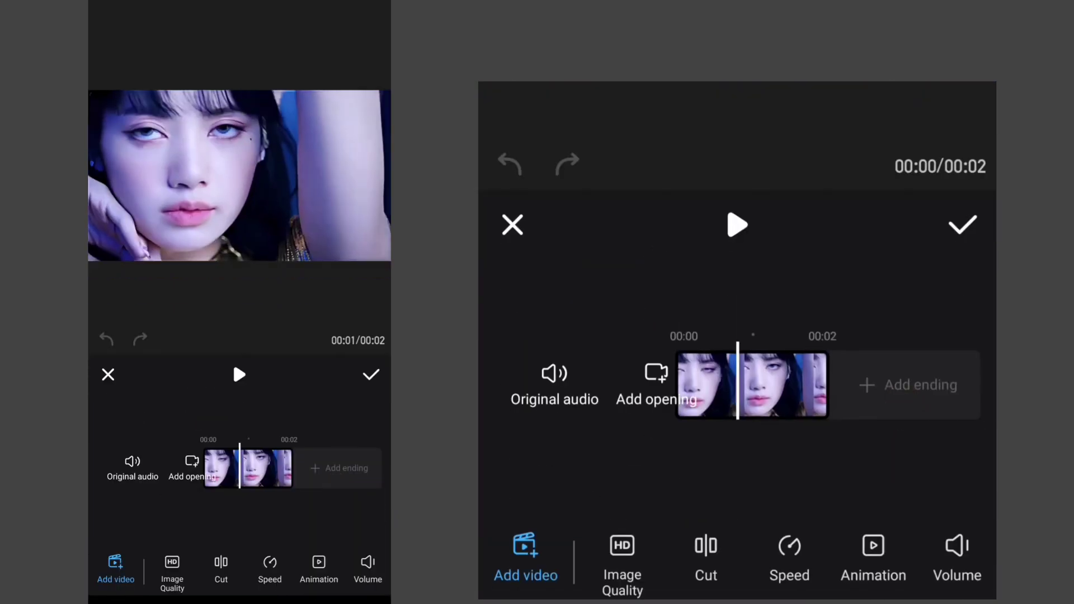